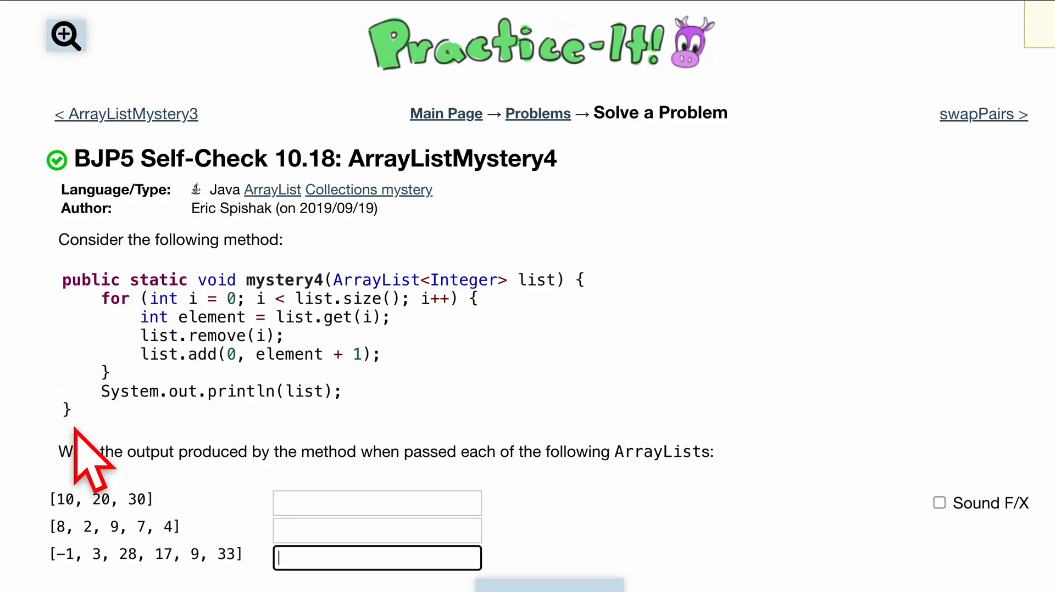
pyautogui.moveTo(237, 447)
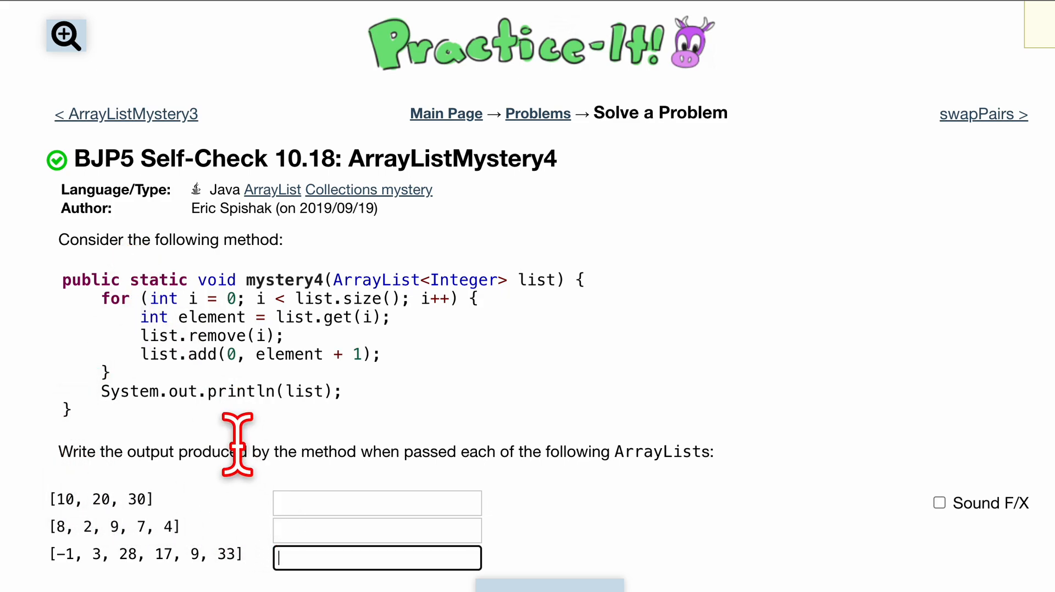
pyautogui.moveTo(328, 453)
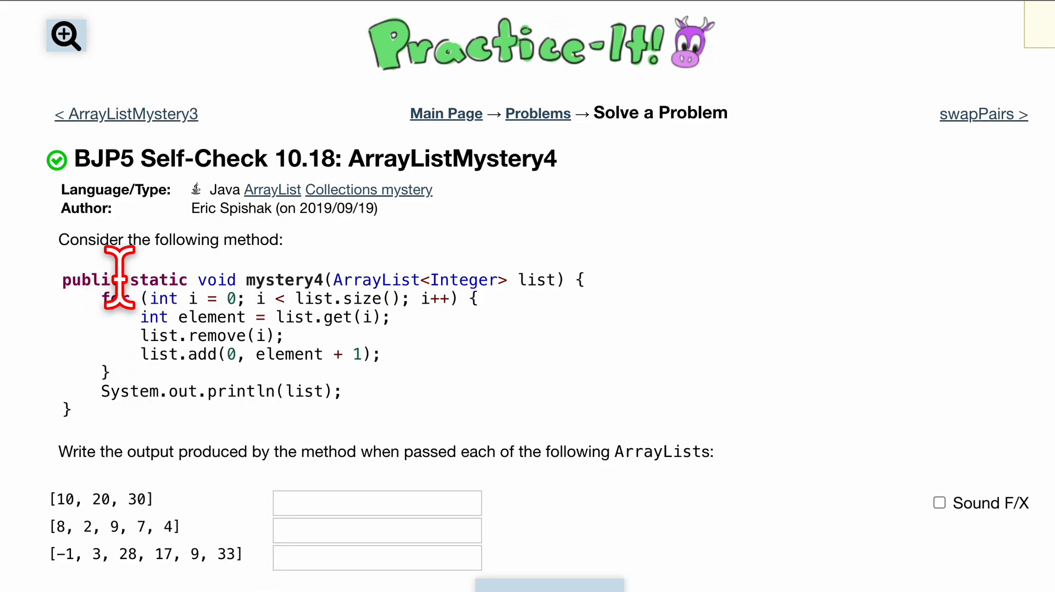
pyautogui.moveTo(307, 297)
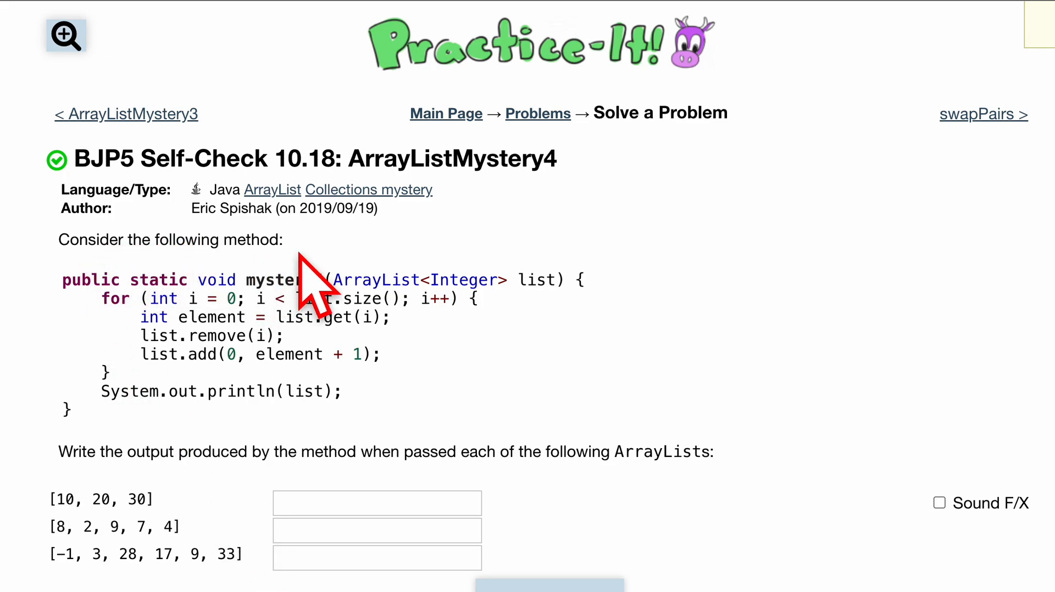
pyautogui.moveTo(437, 282)
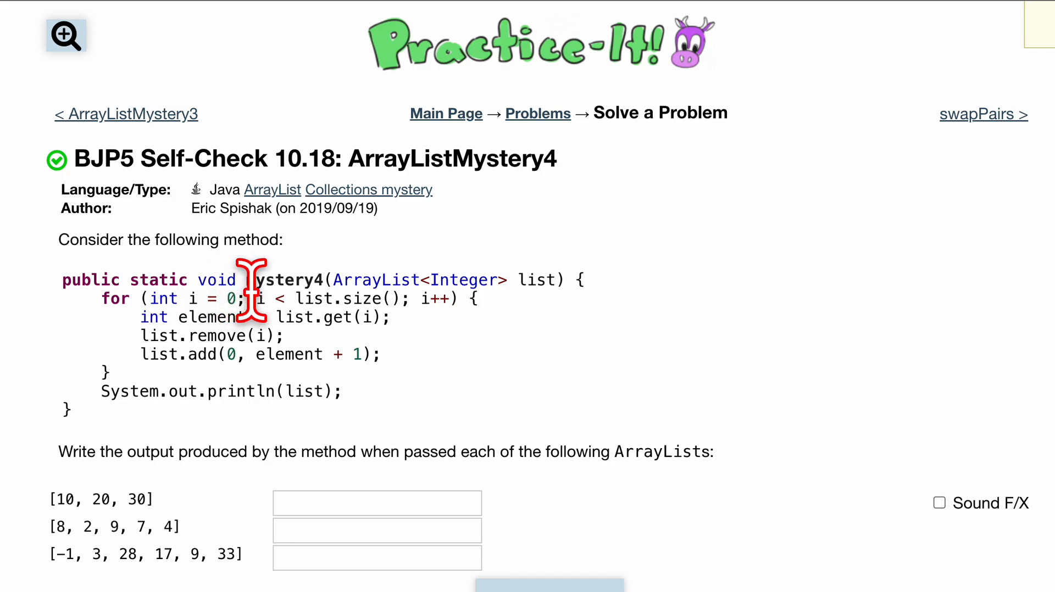
pyautogui.moveTo(427, 297)
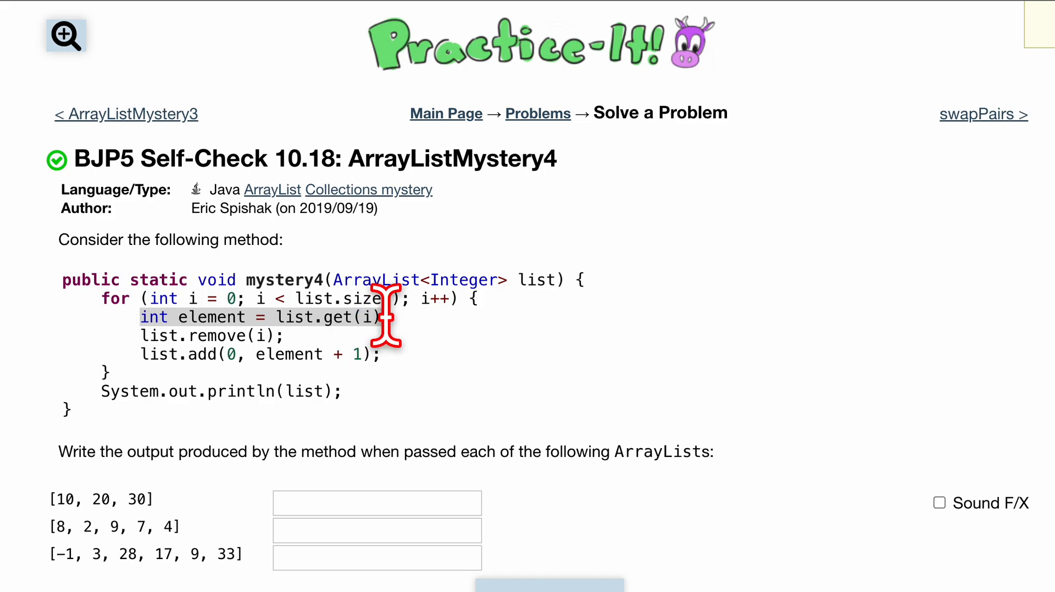
pyautogui.moveTo(306, 336)
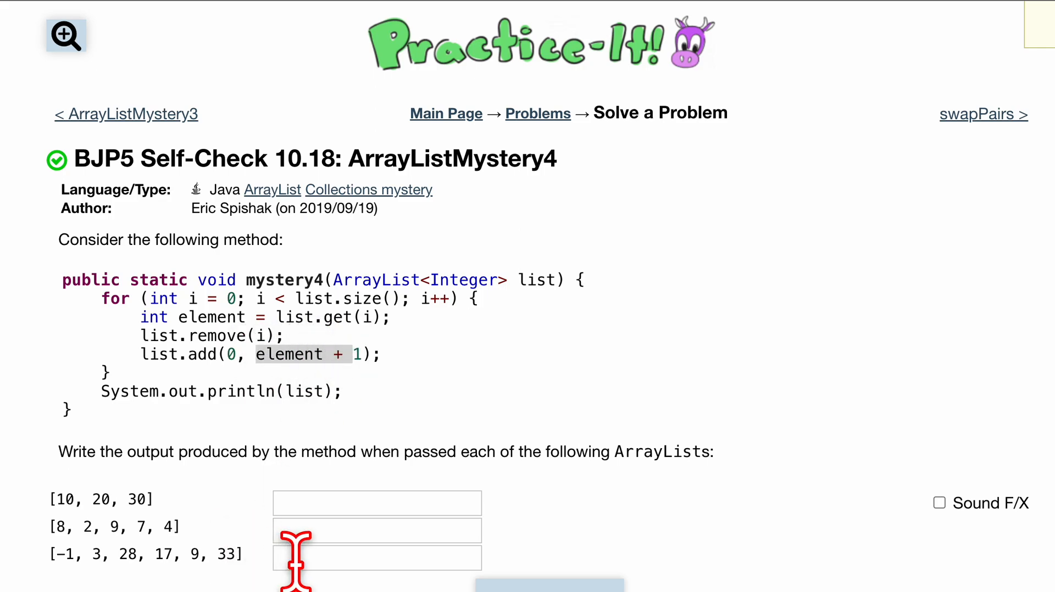
# - Fill the third answer box with 33, 10, 18, 29, 4, 0, inserting earlier values at the front
pyautogui.click(376, 558)
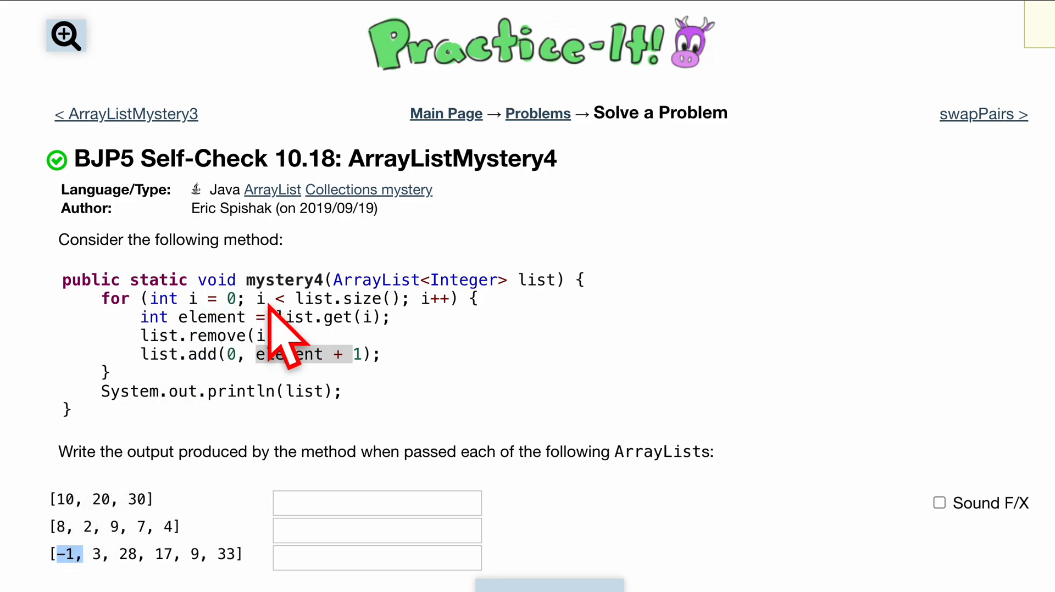
pyautogui.click(377, 557)
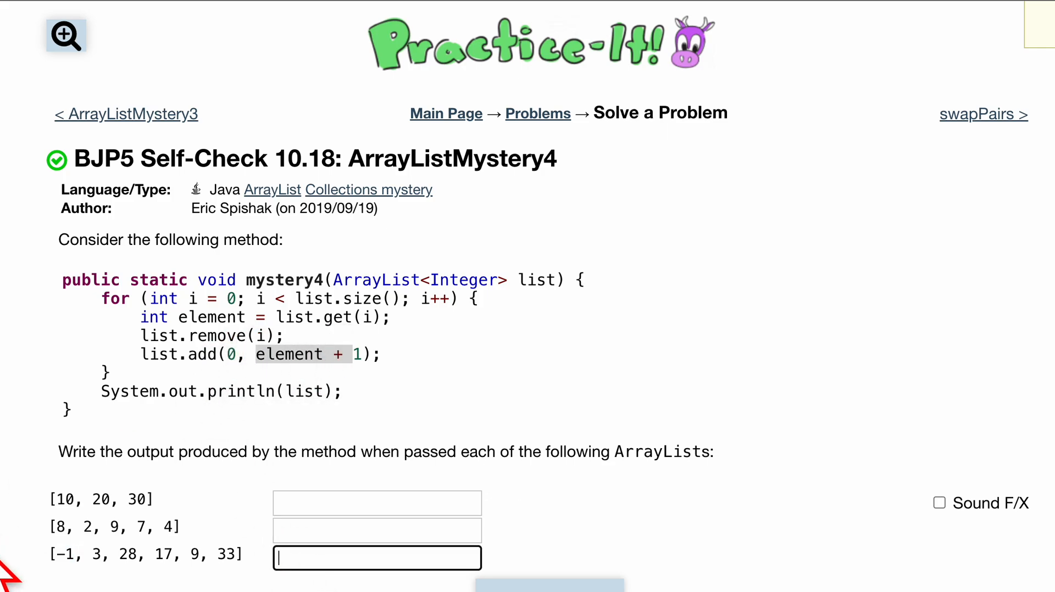
pyautogui.moveTo(232, 357)
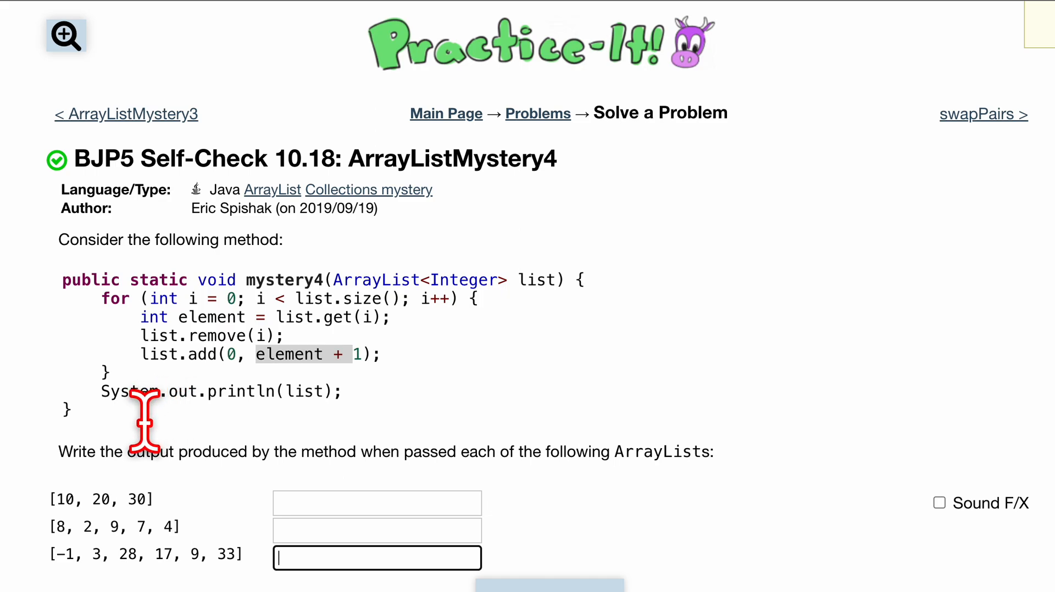
pyautogui.write('0,')
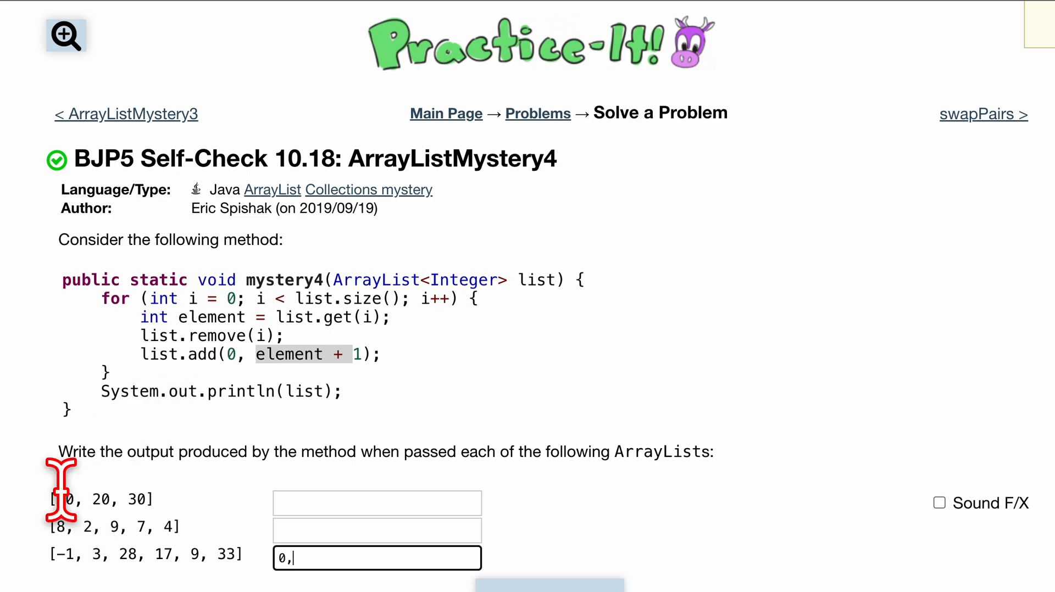
pyautogui.moveTo(111, 558)
pyautogui.write('4, 0/')
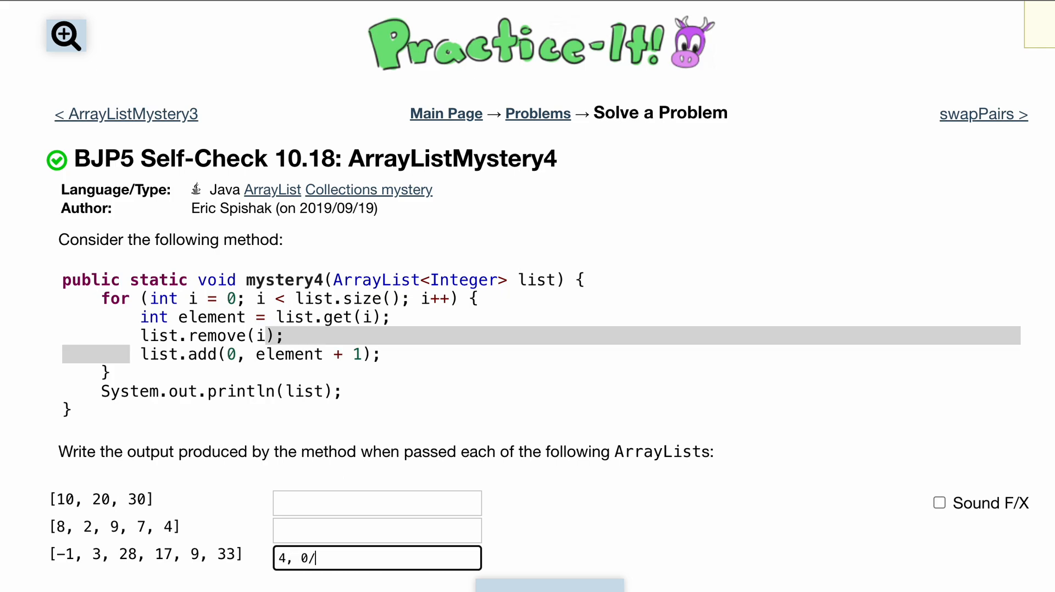
pyautogui.press('Backspace')
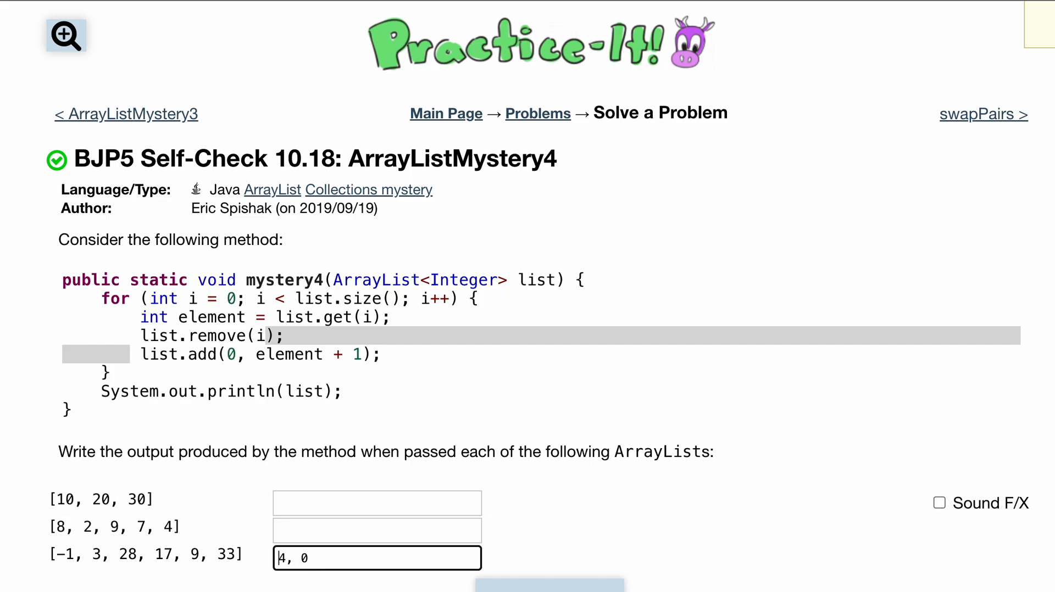
pyautogui.write('29,')
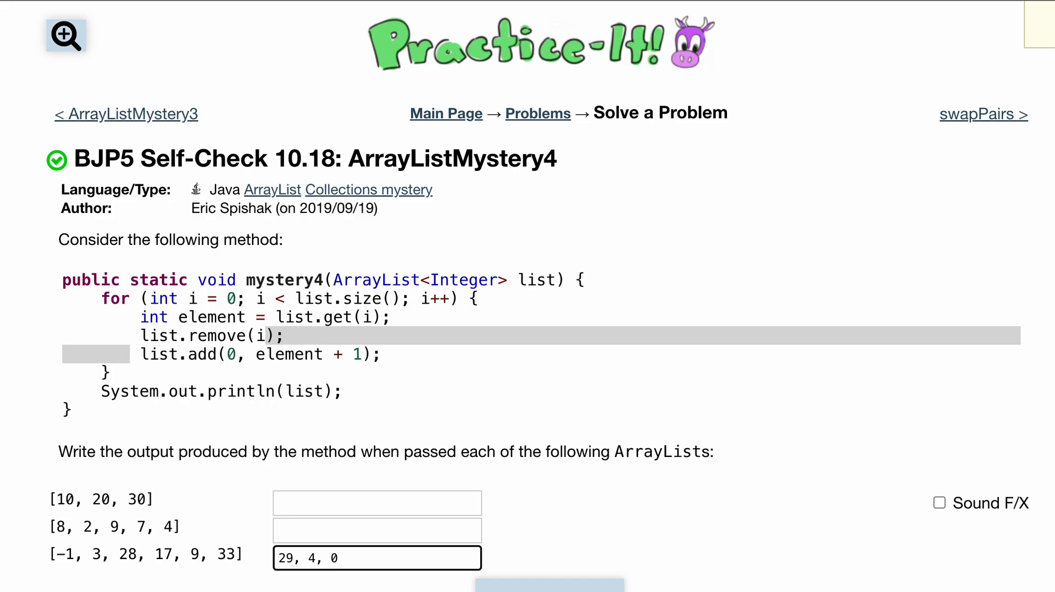
pyautogui.write('18,')
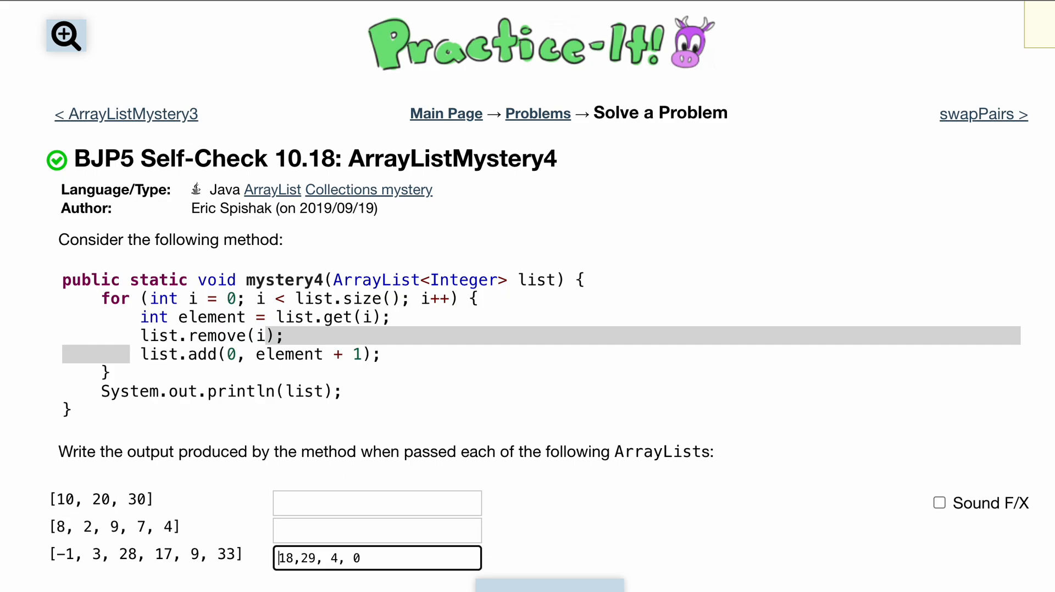
pyautogui.write('10')
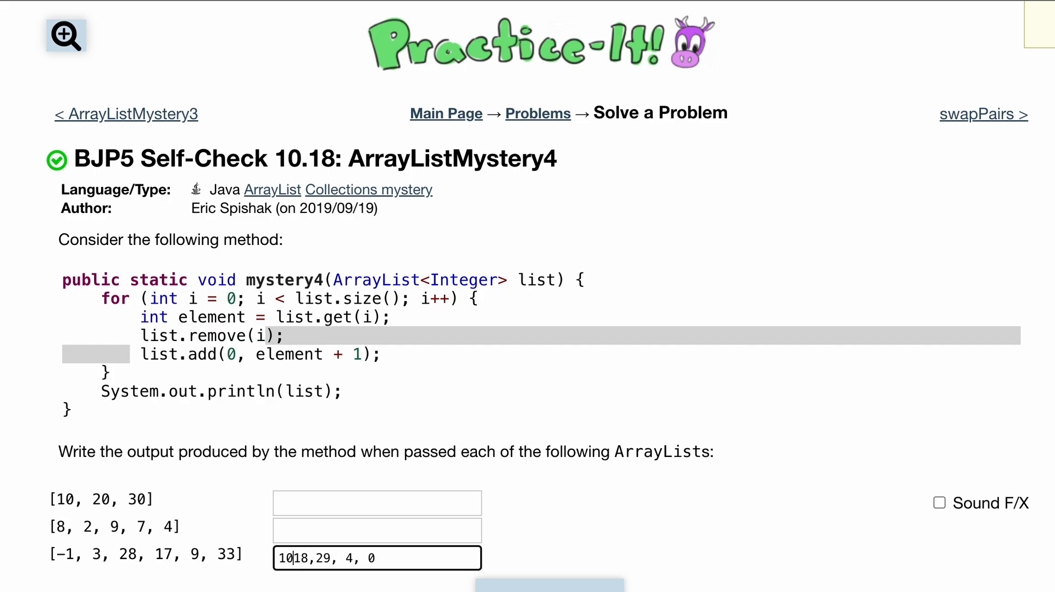
pyautogui.write(',')
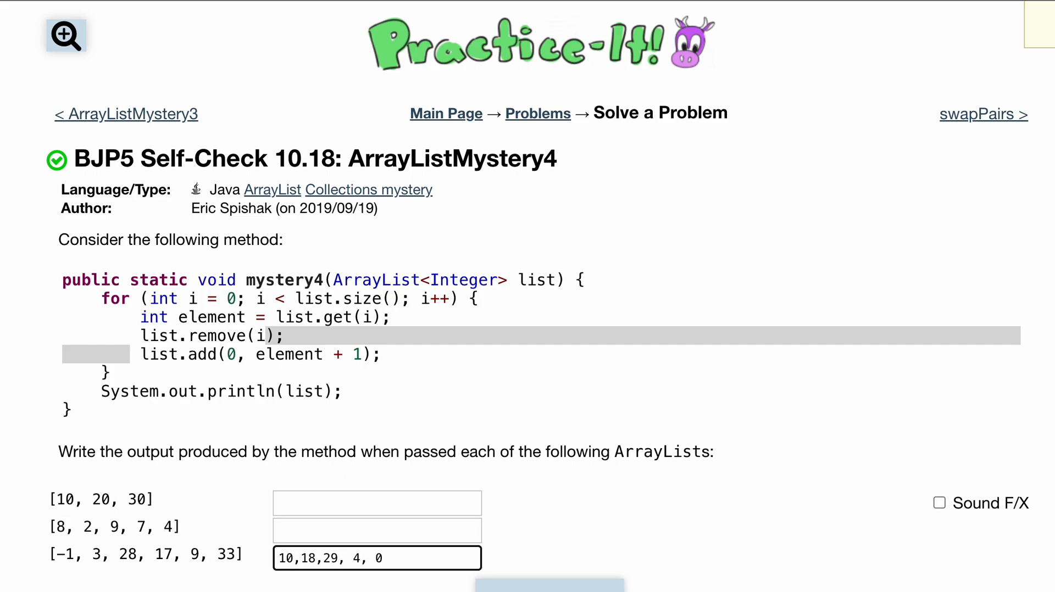
pyautogui.write('33,')
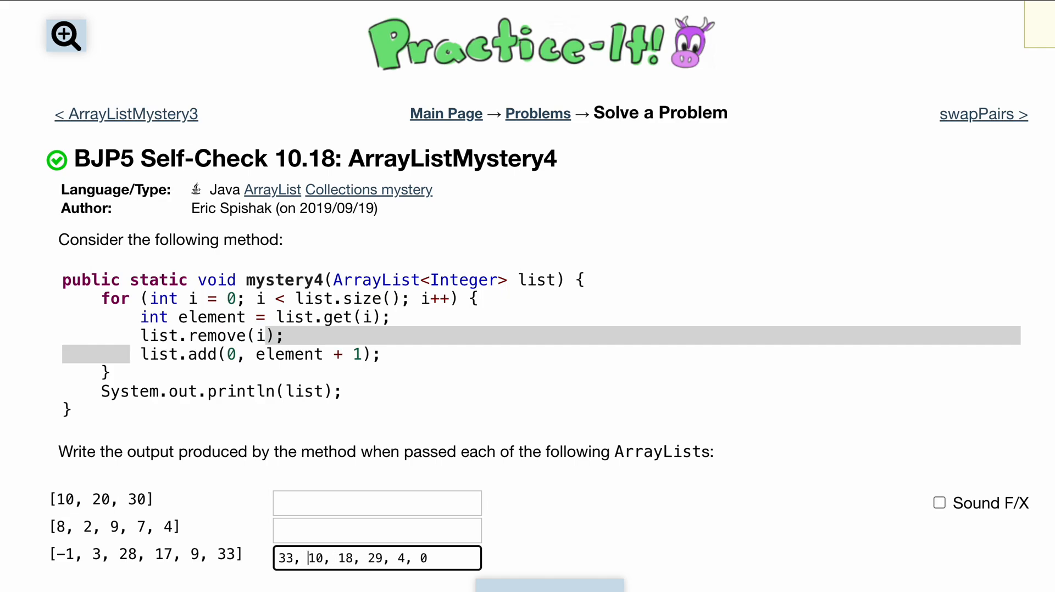
# - Submit, correct the third answer to 34, 10, 18, 29, 4, 0, and resubmit for 1 of 3 passed
pyautogui.click(550, 585)
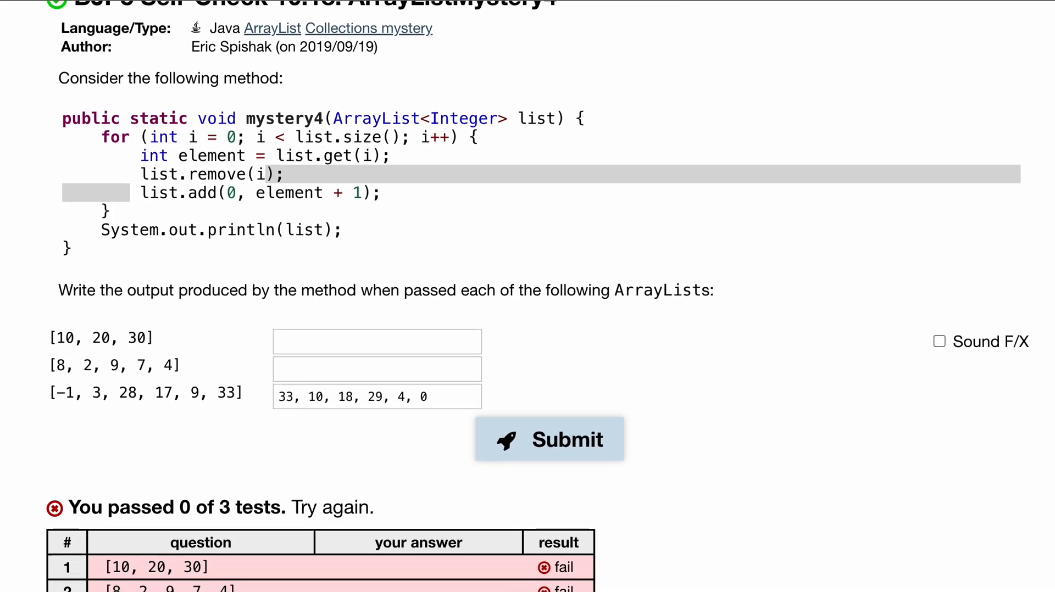
pyautogui.scroll(-3)
pyautogui.write('4')
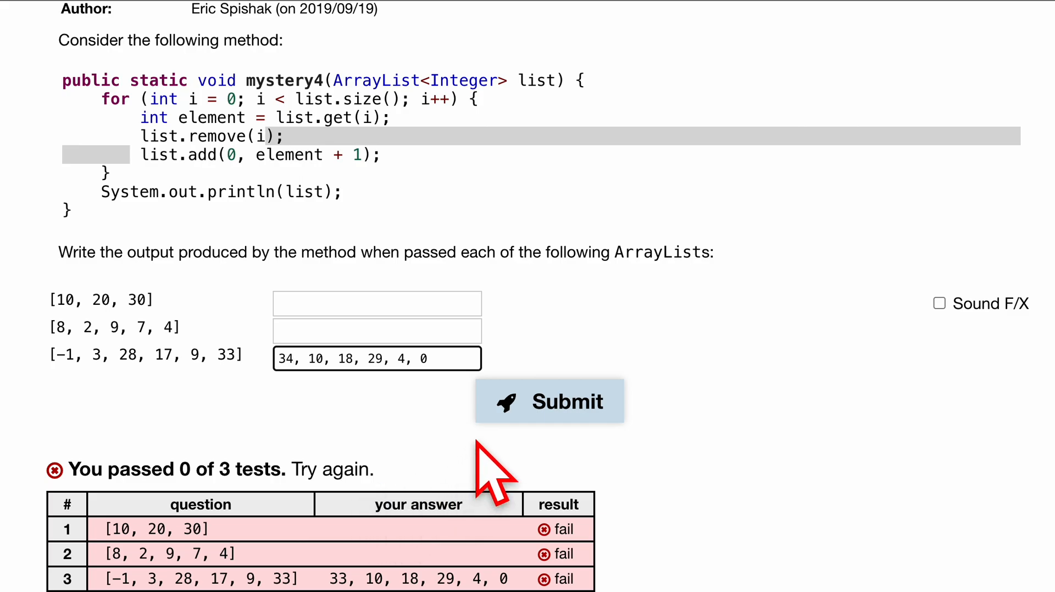
pyautogui.click(550, 401)
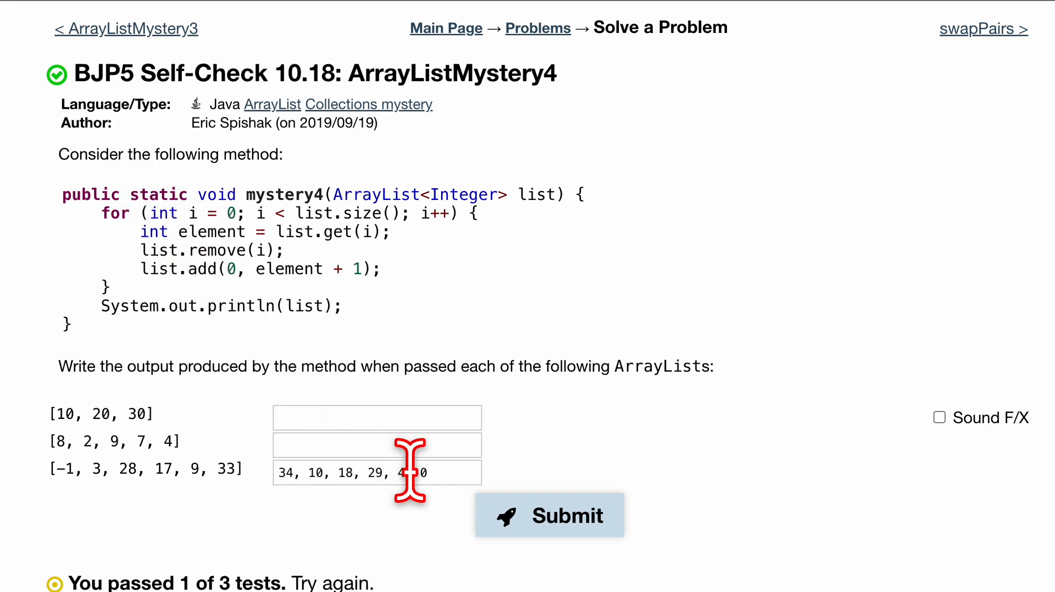
# - Answer the first two lists with 31,21,11 and 5,8,10,3,9 and submit to pass 3 of 3 tests
pyautogui.tripleClick(377, 473)
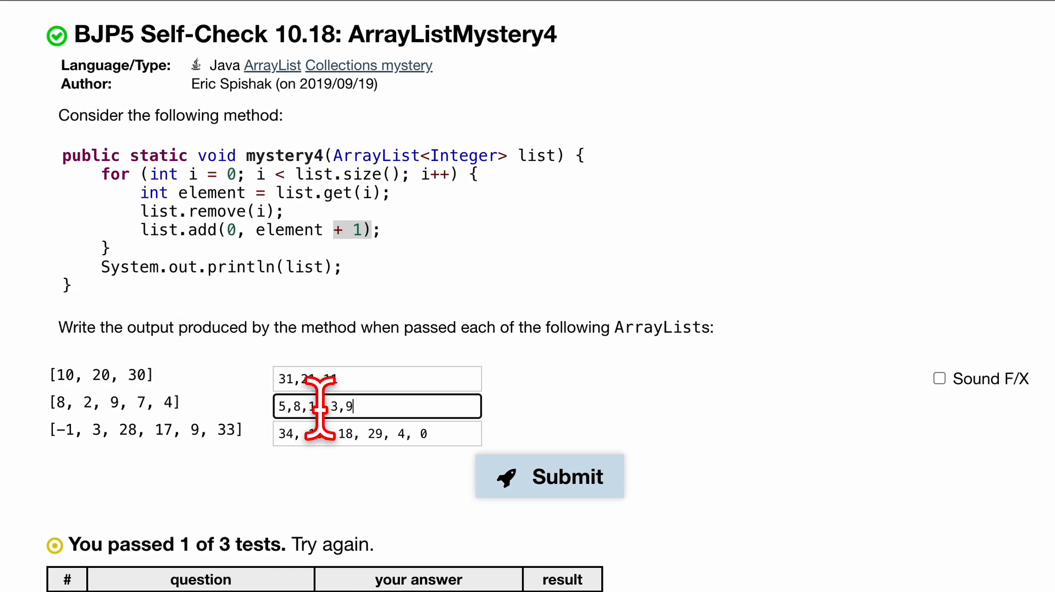
pyautogui.click(550, 476)
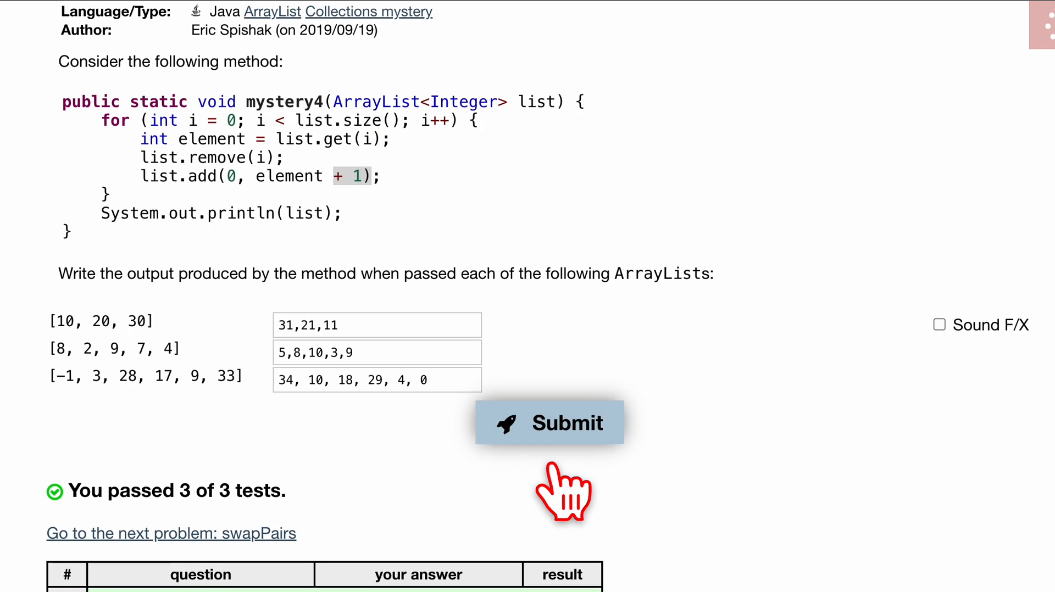